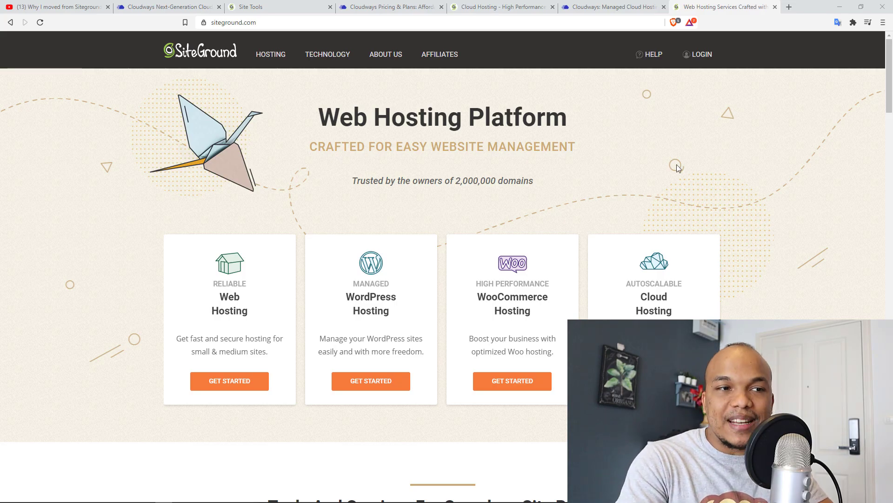
- Switch from SiteGround's homepage to the Cloudways managed cloud hosting homepage
{"action": "left_click", "coordinate": [612, 6]}
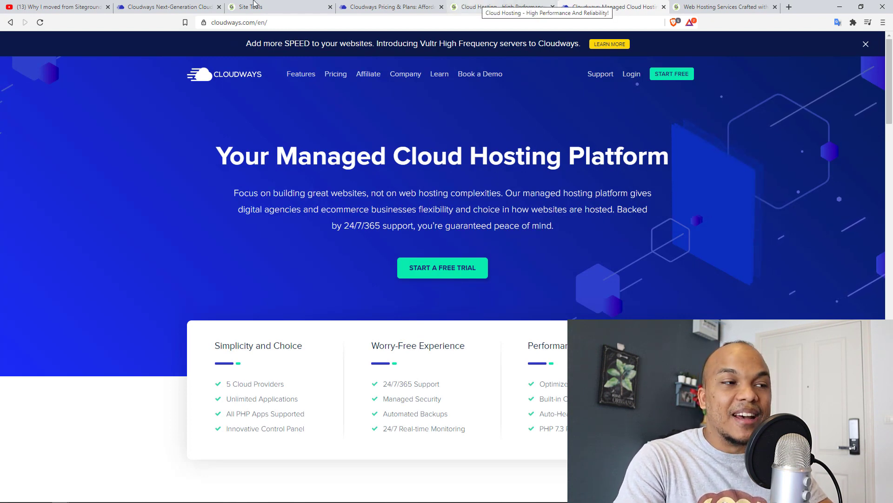
- Show the 'moving from SiteGround to Cloudways' video, then the Cloudways application's Backup And Restore page
{"action": "left_click", "coordinate": [57, 6]}
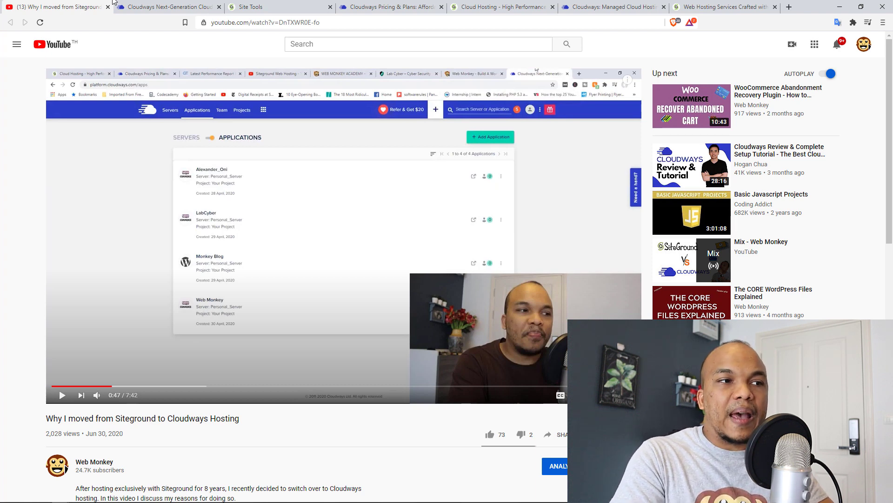
{"action": "left_click", "coordinate": [169, 7]}
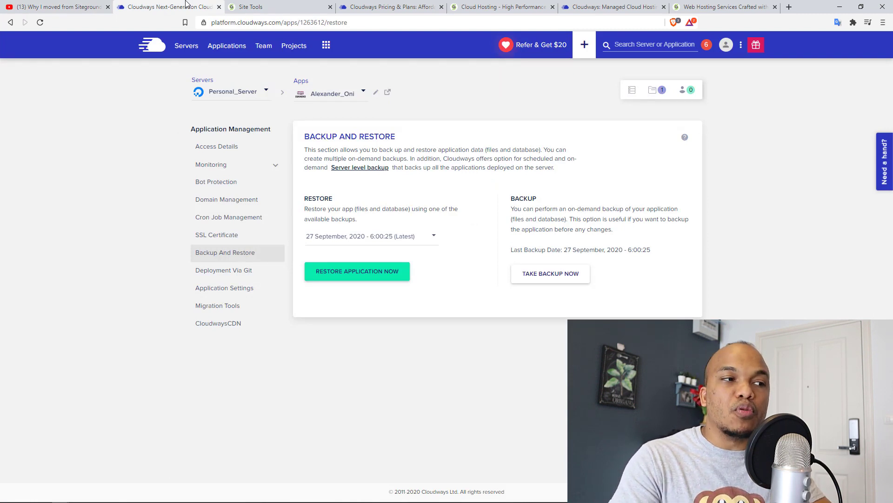
- Return to Cloudways' list of five applications, then switch to SiteGround Site Tools' Backups page
{"action": "left_click", "coordinate": [9, 22]}
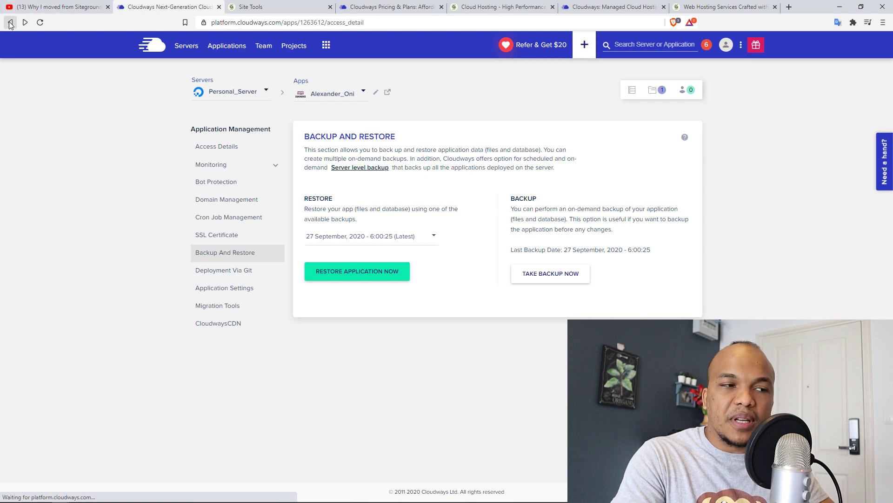
{"action": "left_click", "coordinate": [9, 23]}
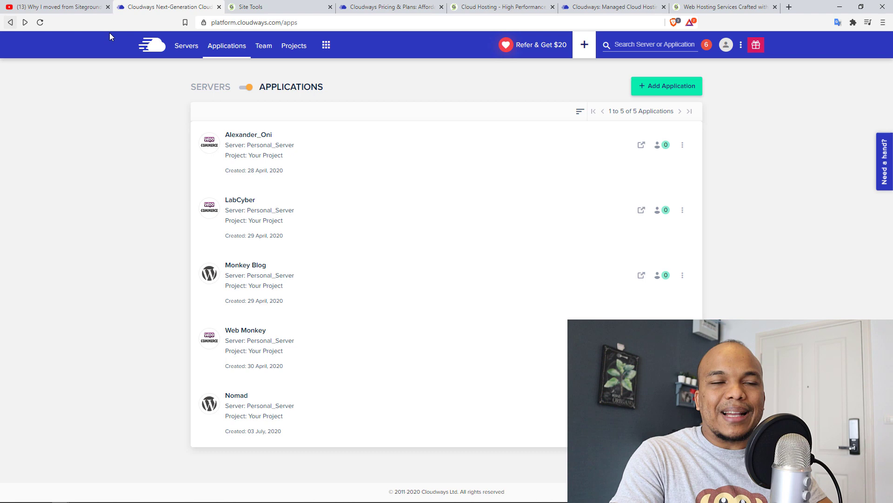
{"action": "mouse_move", "coordinate": [80, 118]}
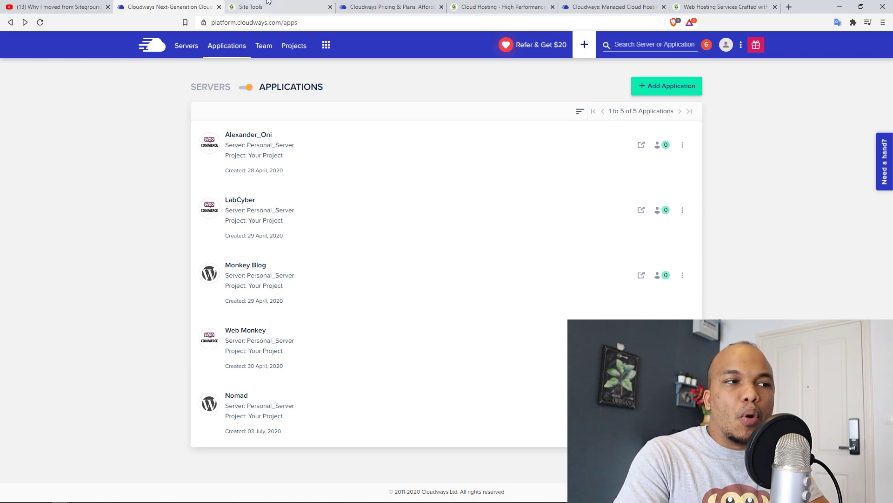
{"action": "left_click", "coordinate": [255, 6]}
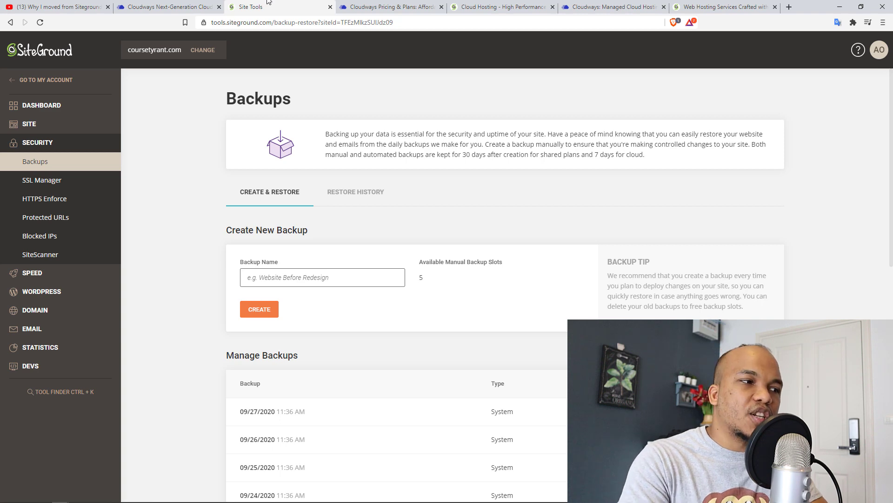
- Expand the Site and Speed groups in the Site Tools sidebar, then return to the Cloudways applications list
{"action": "left_click", "coordinate": [28, 124]}
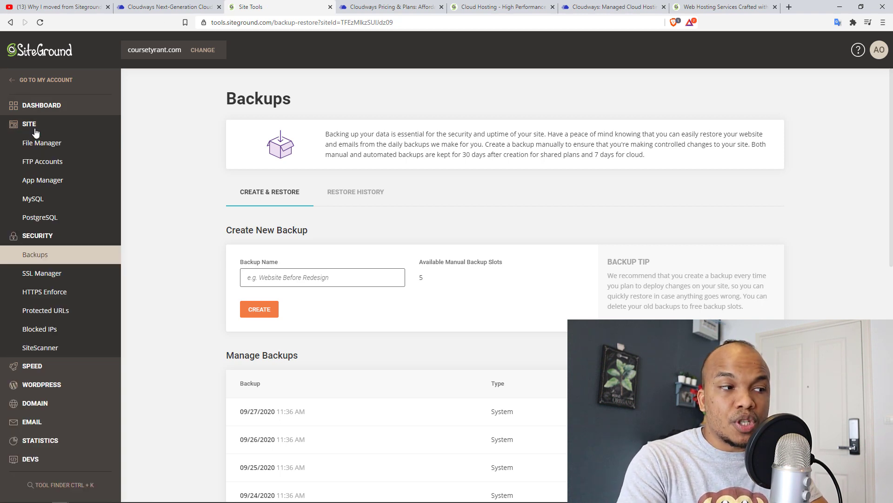
{"action": "mouse_move", "coordinate": [42, 143]}
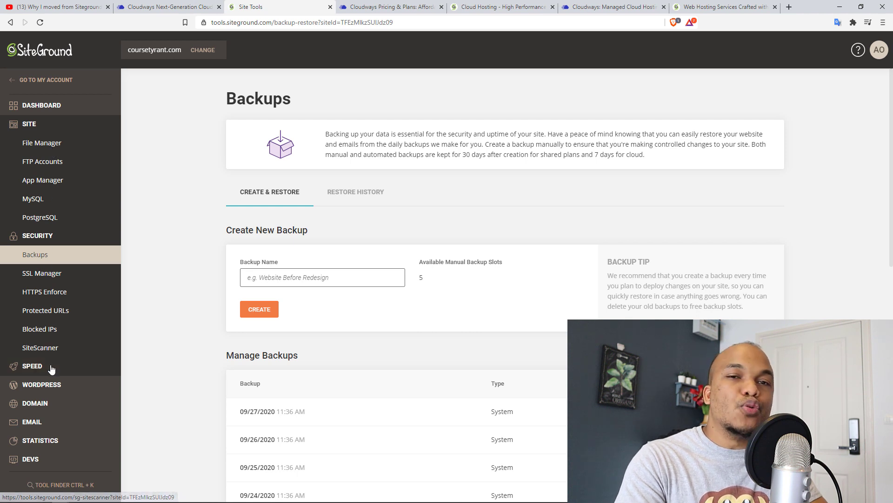
{"action": "left_click", "coordinate": [31, 365]}
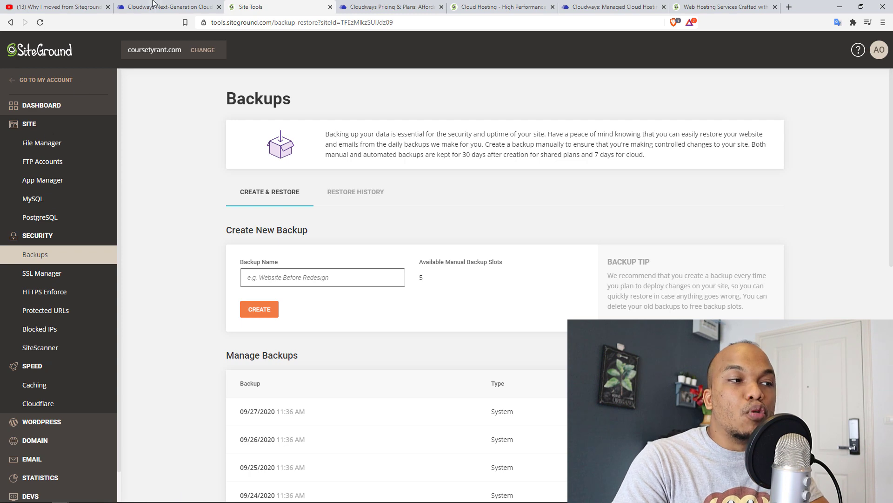
{"action": "left_click", "coordinate": [170, 6]}
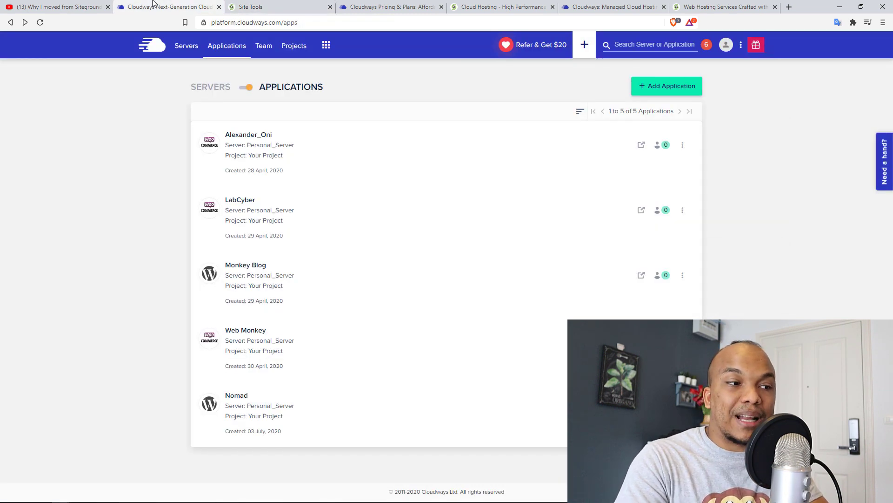
- Show the Access Details page for the Alexander_Oni application with its URL, admin panel and MySQL details
{"action": "left_click", "coordinate": [248, 134]}
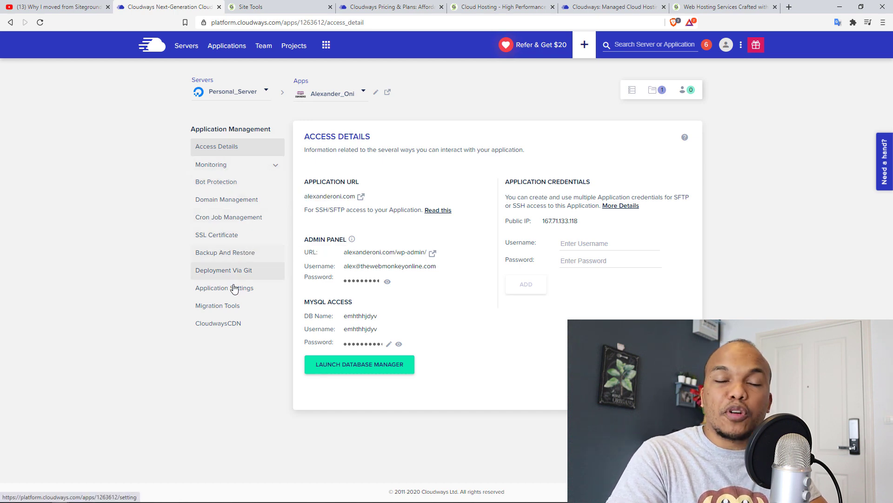
{"action": "mouse_move", "coordinate": [224, 288]}
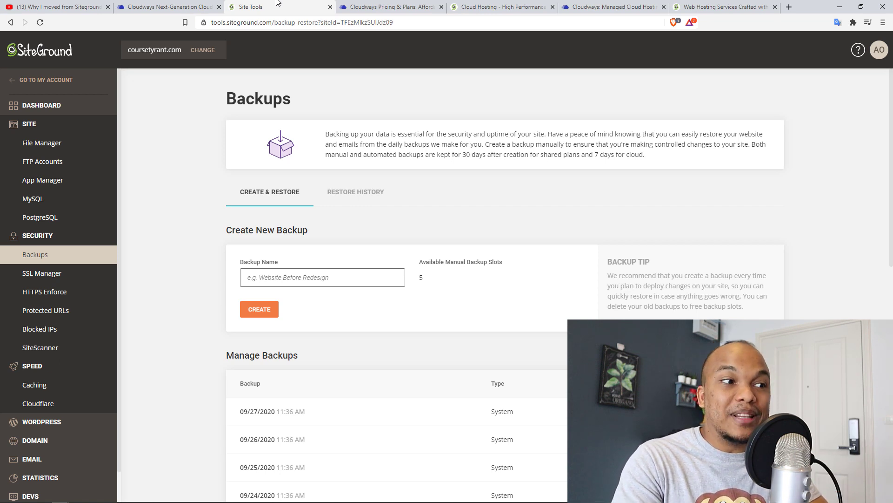
{"action": "left_click", "coordinate": [168, 6]}
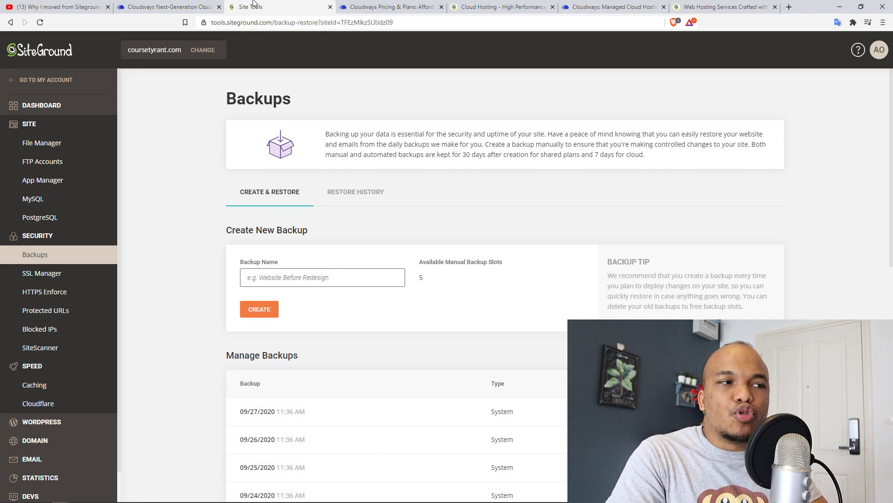
- Switch from Site Tools' Backups page to the Cloudways managed cloud hosting homepage
{"action": "left_click", "coordinate": [54, 7]}
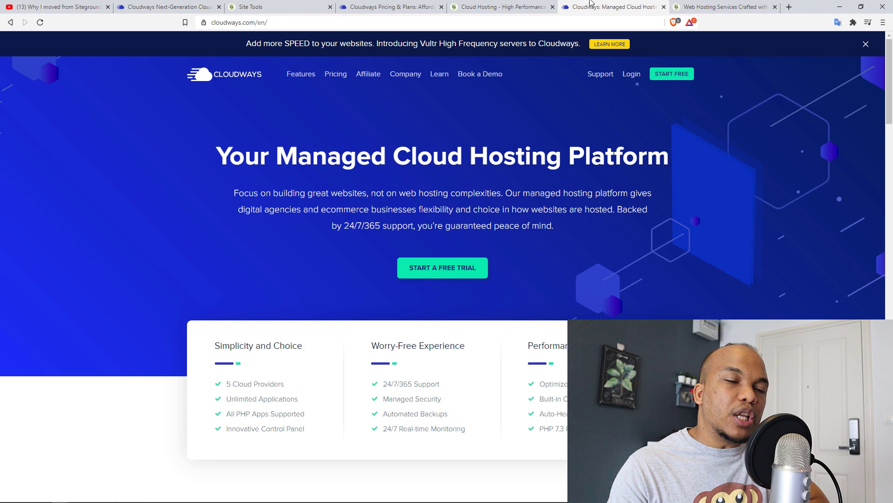
- Show SiteGround's Managed Cloud Hosting pricing with Entry, Business, Business Plus and Super Power plans
{"action": "left_click", "coordinate": [502, 7]}
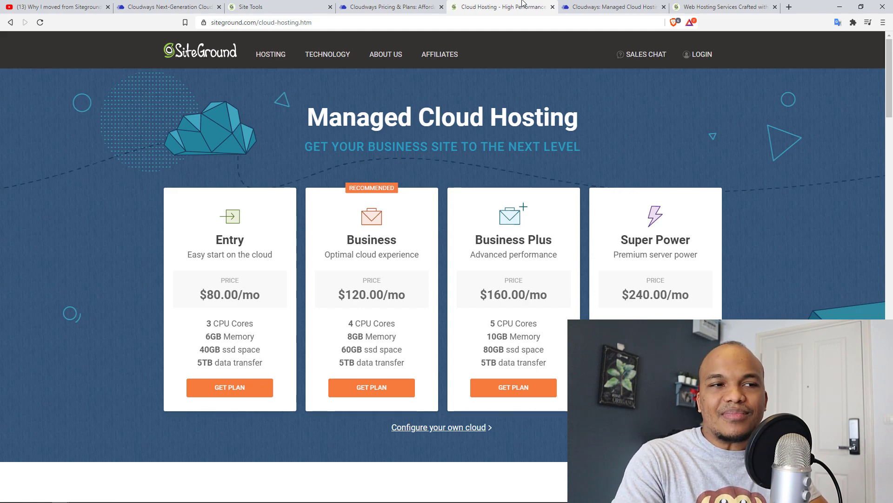
- Return to the YouTube video 'Why I moved from Siteground to Cloudways Hosting'
{"action": "left_click", "coordinate": [57, 7]}
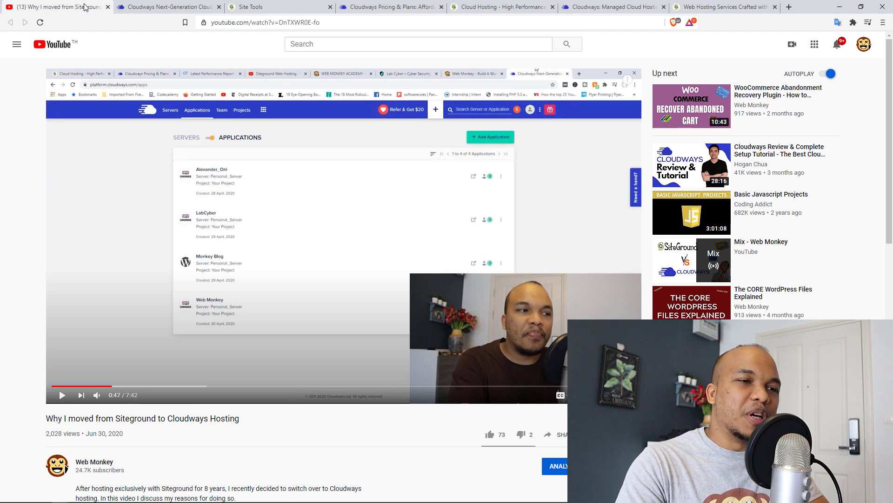
- Show Cloudways' Pricing & Plans page scrolled to the DigitalOcean plan cards
{"action": "left_click", "coordinate": [501, 7]}
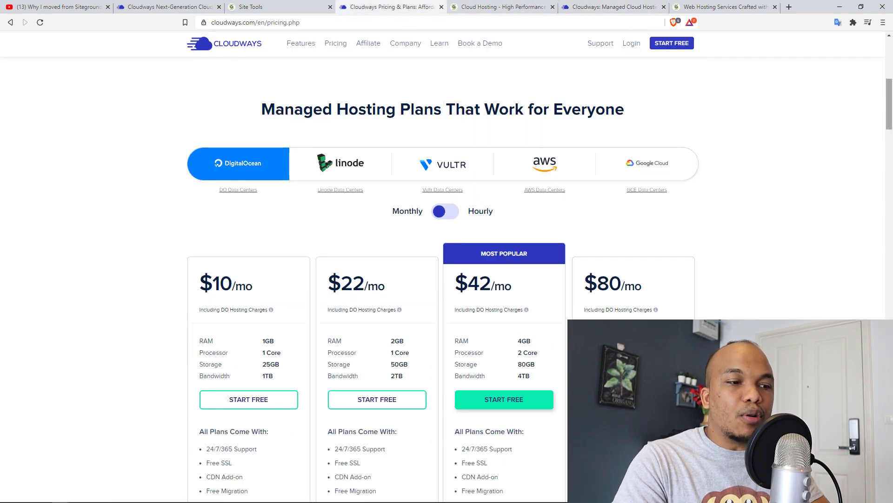
{"action": "scroll", "scroll_direction": "down", "scroll_amount": 3}
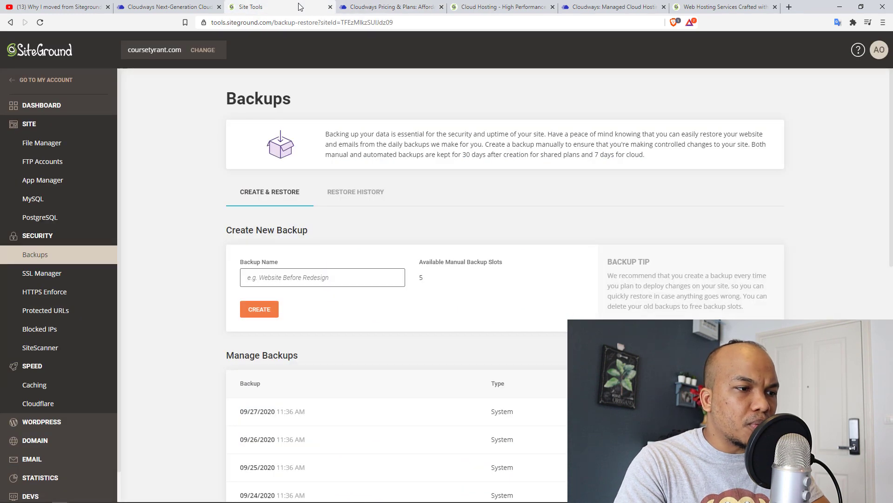
- Flip between SiteGround's cloud plans and Cloudways' DigitalOcean plans to compare prices, ending on Cloudways' pricing
{"action": "left_click", "coordinate": [390, 6]}
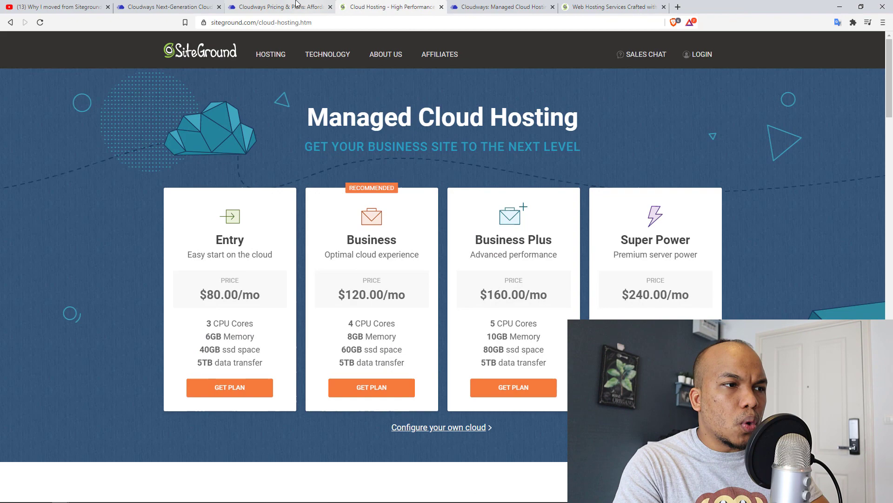
{"action": "left_click", "coordinate": [280, 7]}
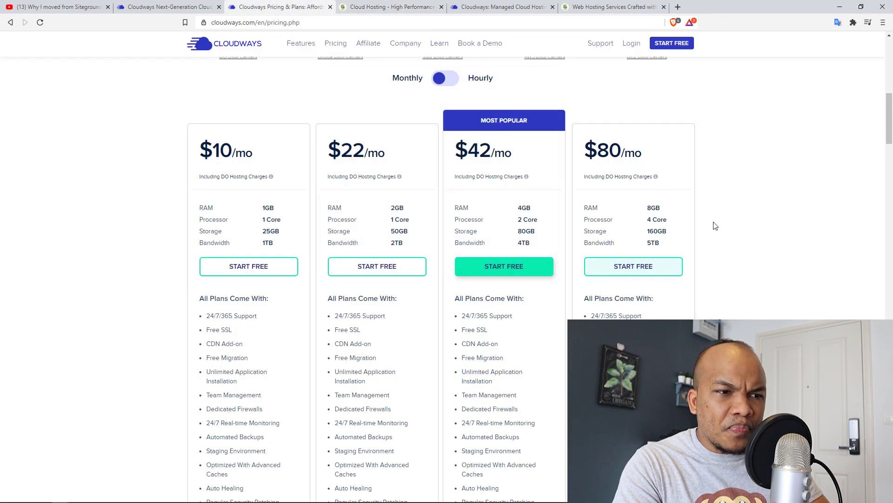
{"action": "mouse_move", "coordinate": [743, 121]}
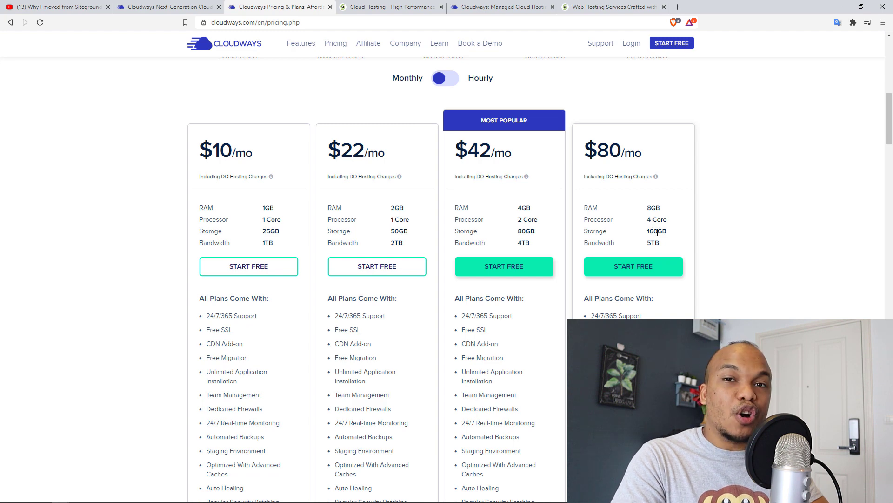
{"action": "mouse_move", "coordinate": [429, 51]}
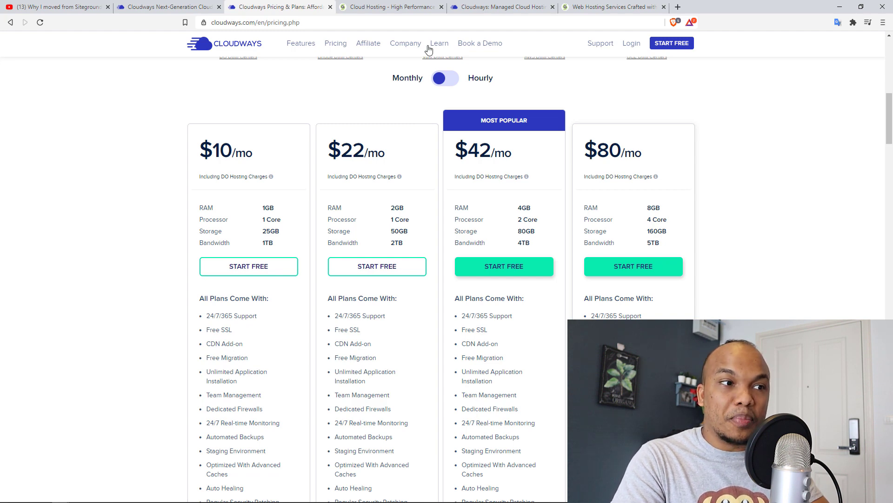
{"action": "left_click", "coordinate": [390, 6]}
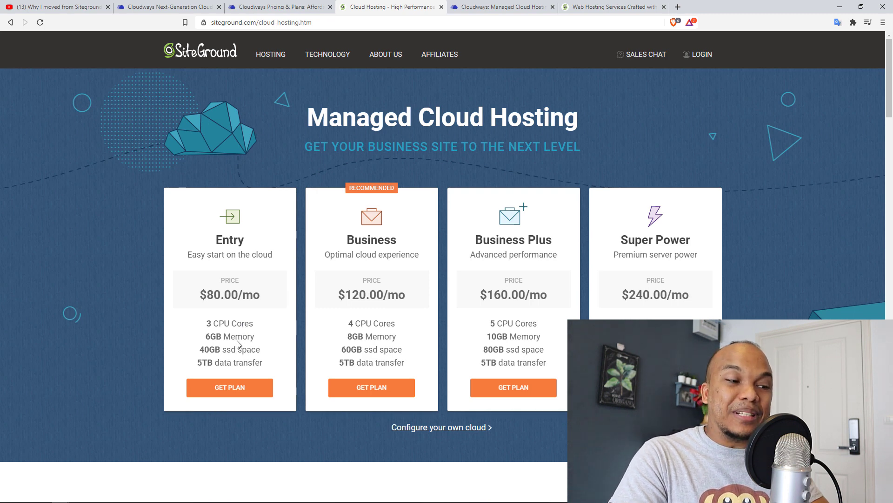
{"action": "mouse_move", "coordinate": [231, 354]}
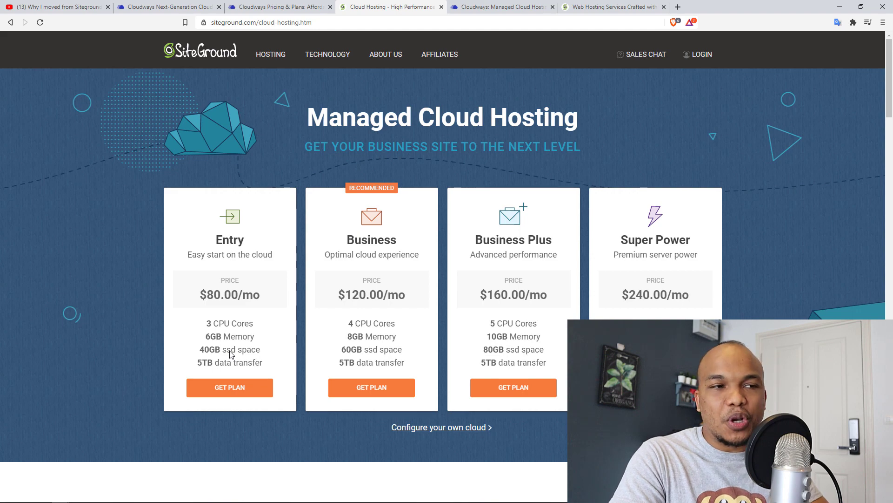
{"action": "left_click", "coordinate": [501, 7]}
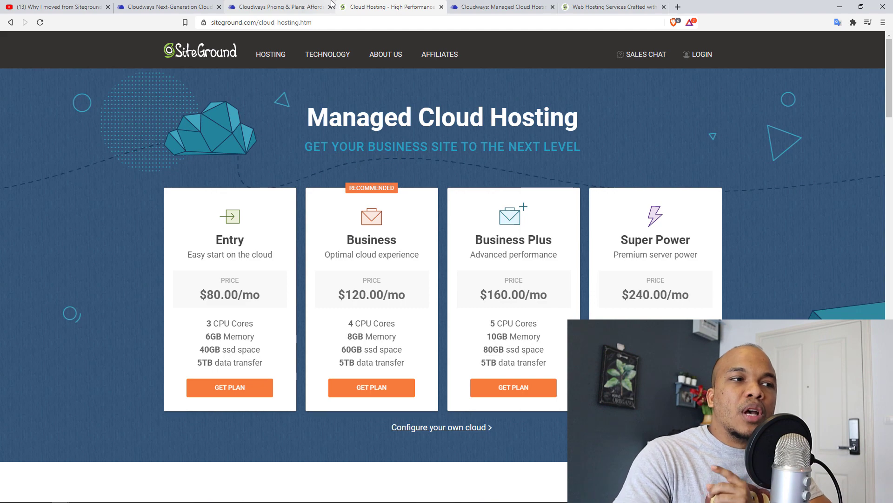
{"action": "left_click", "coordinate": [277, 7]}
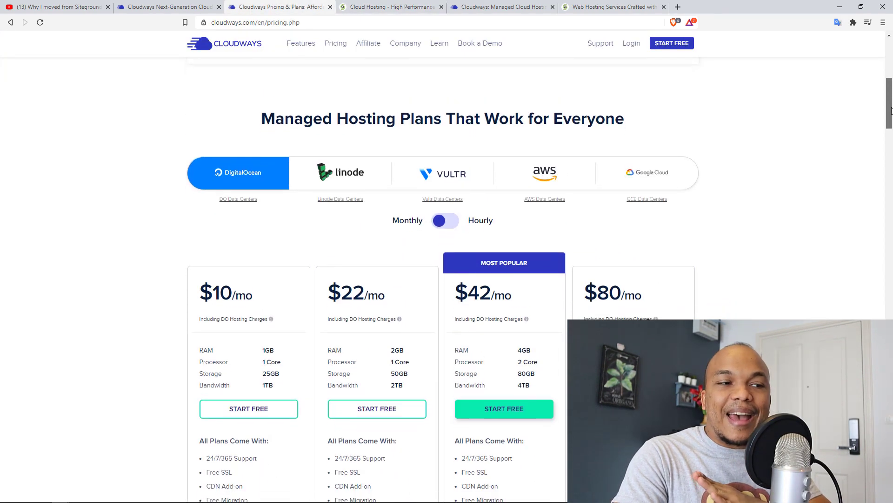
- Browse Cloudways plan prices for Google Cloud and another provider, then return to the DigitalOcean plans
{"action": "scroll", "scroll_direction": "down", "scroll_amount": 3}
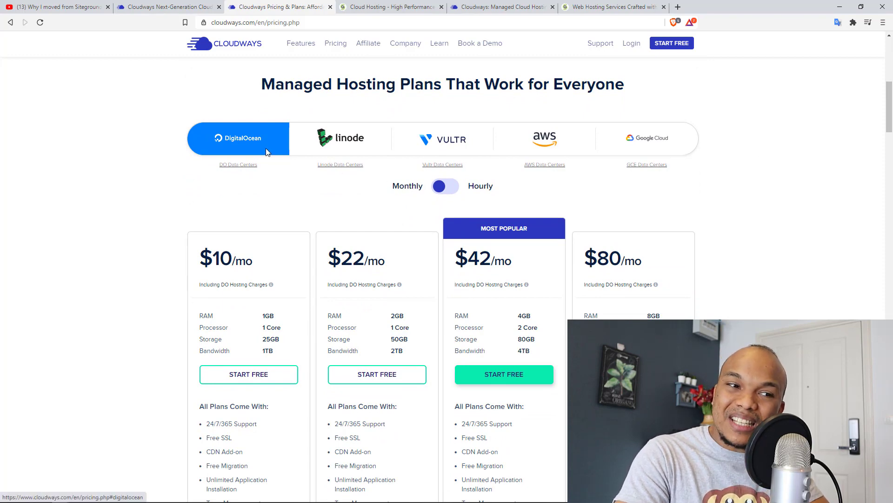
{"action": "left_click", "coordinate": [647, 138]}
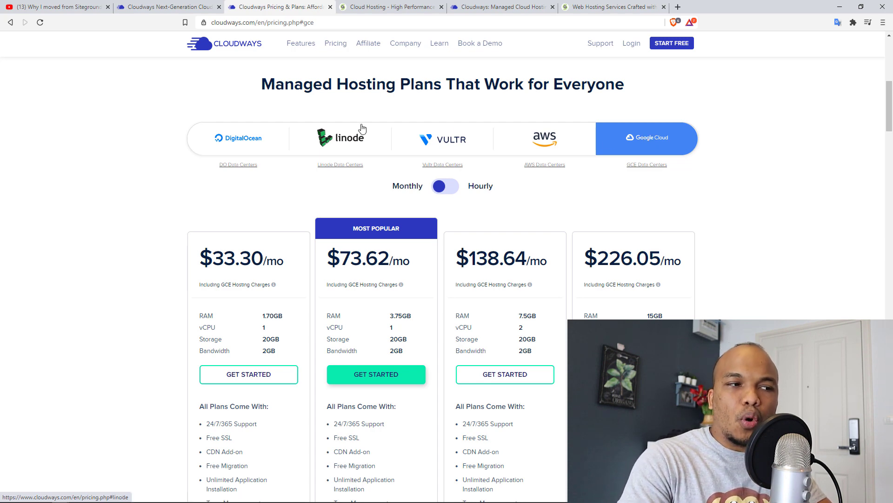
{"action": "left_click", "coordinate": [238, 137]}
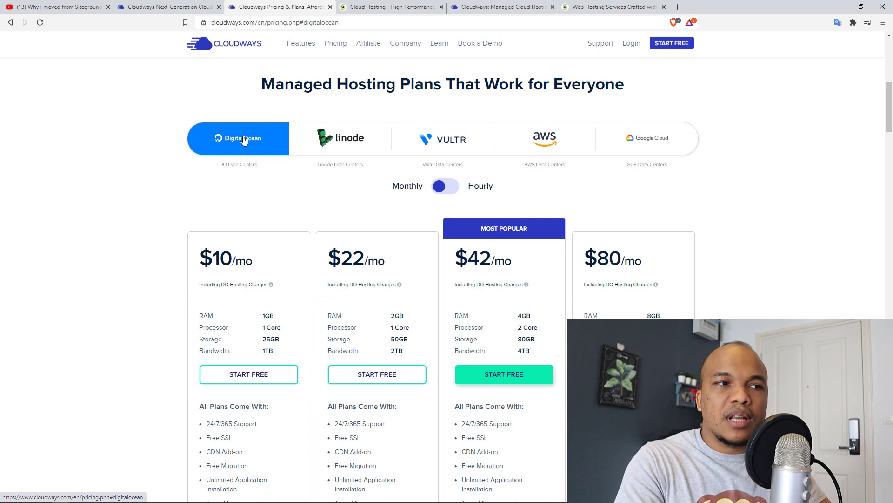
{"action": "left_click", "coordinate": [390, 6]}
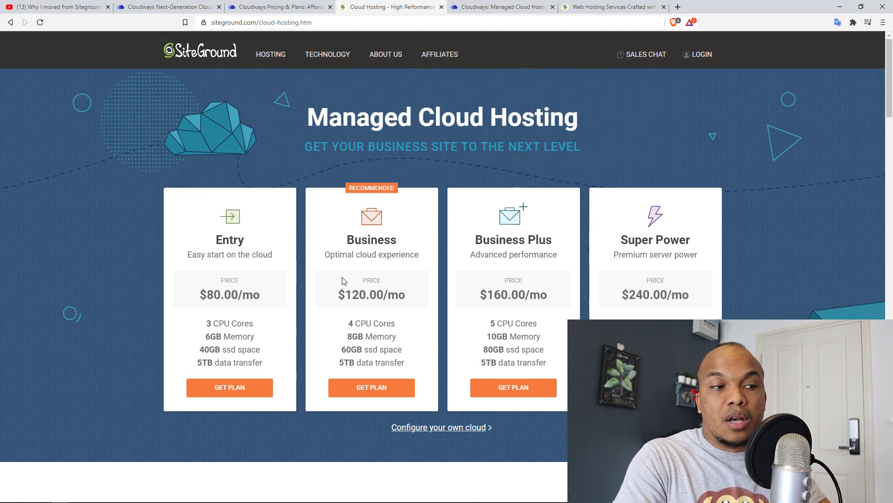
{"action": "mouse_move", "coordinate": [553, 256]}
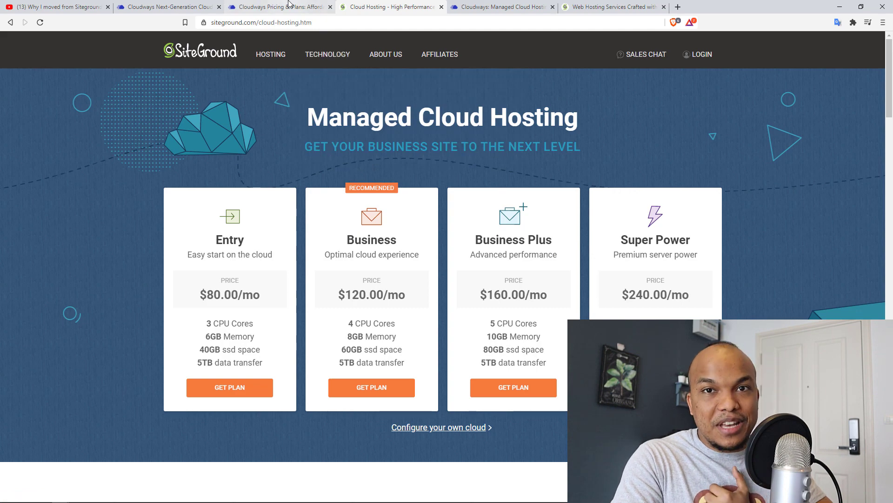
- Compare SiteGround's homepage and cloud plans against Cloudways' DigitalOcean pricing, finishing on the Cloudways homepage
{"action": "left_click", "coordinate": [279, 7]}
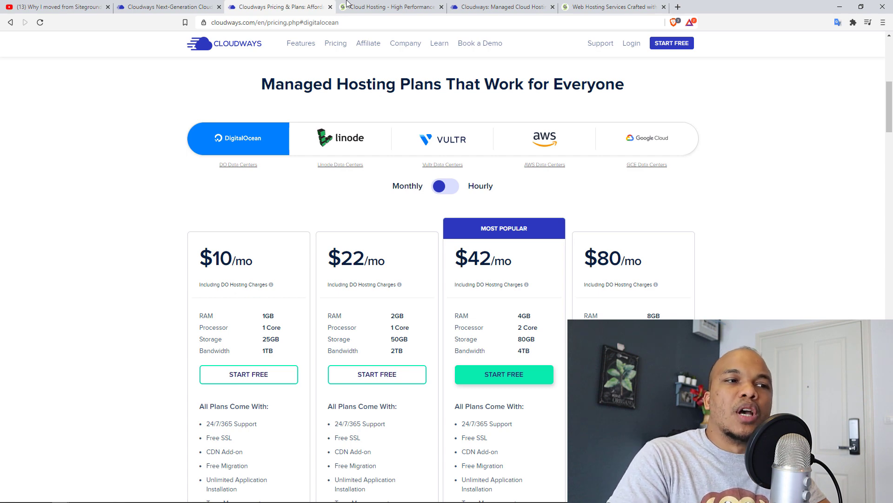
{"action": "left_click", "coordinate": [613, 7]}
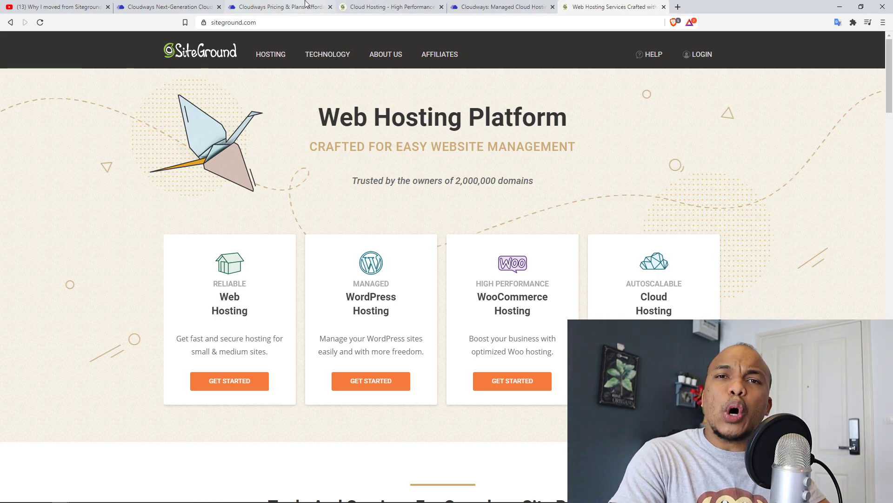
{"action": "left_click", "coordinate": [278, 6]}
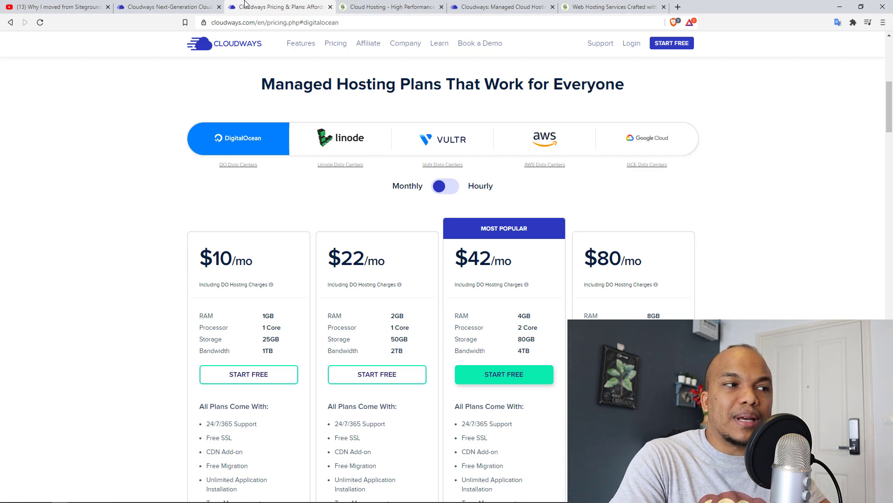
{"action": "left_click", "coordinate": [57, 7]}
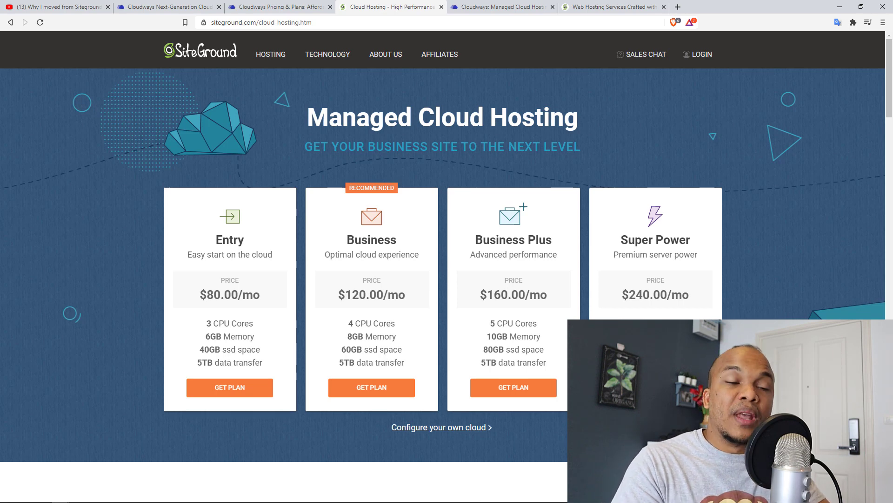
{"action": "left_click", "coordinate": [501, 6]}
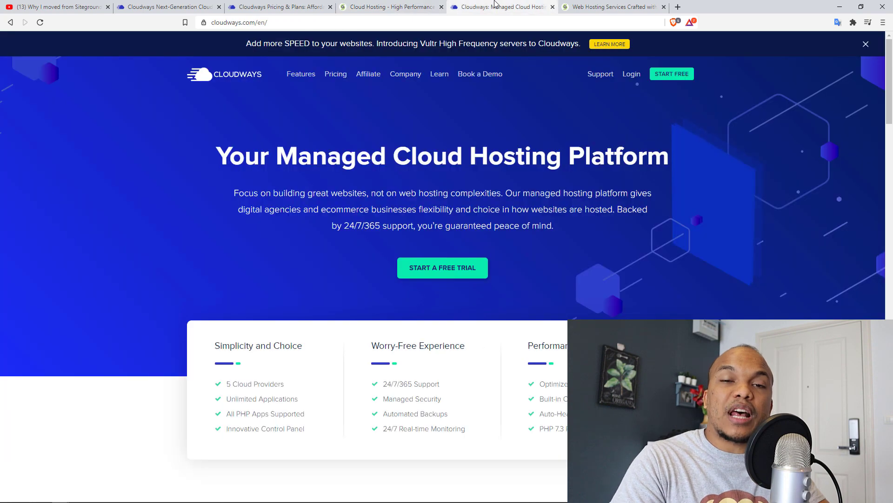